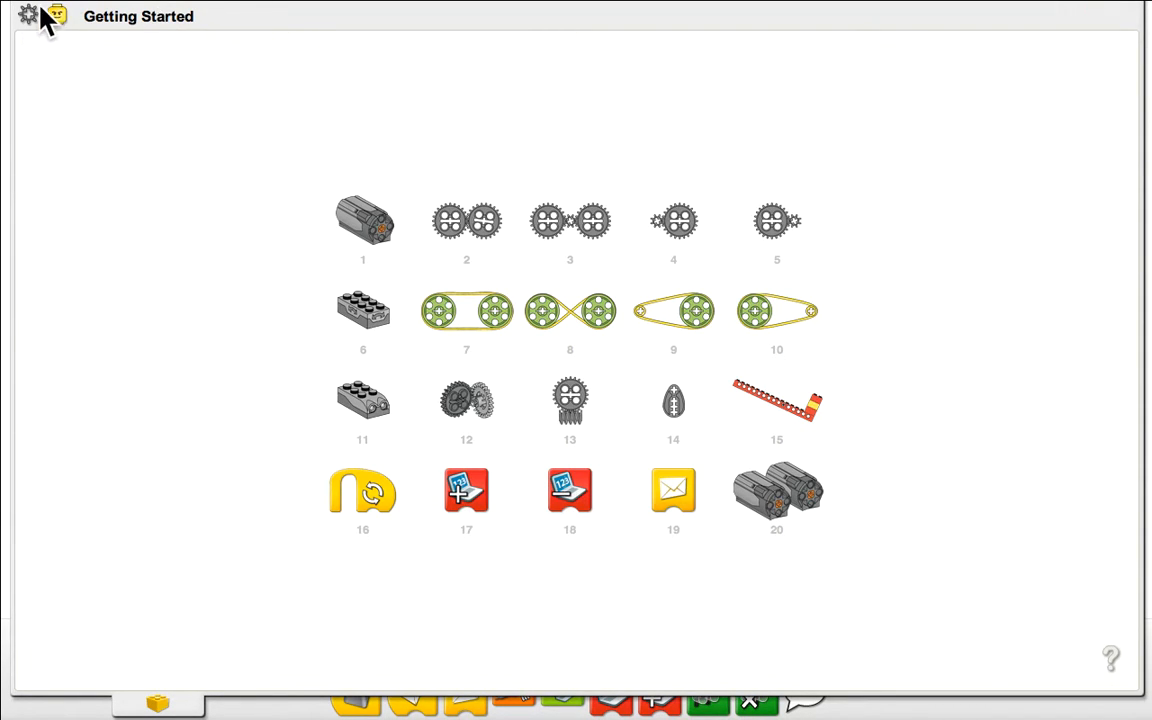
Step: Open the Activities page listing the twelve example model projects
left_click(57, 22)
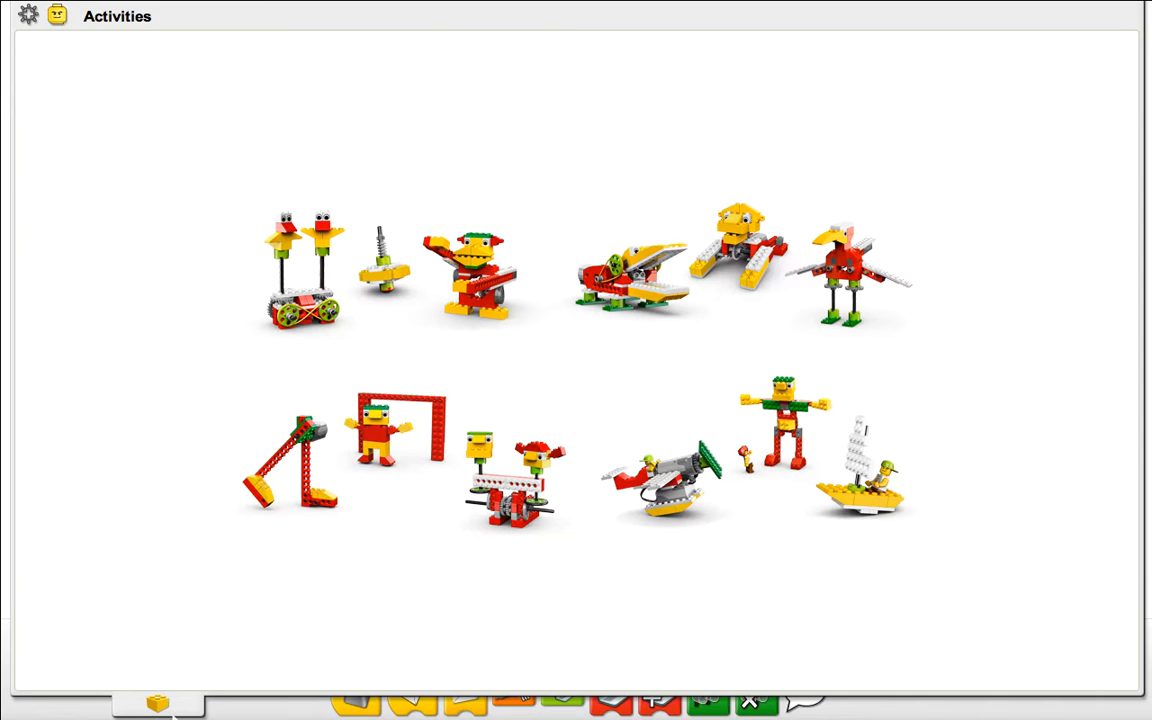
mouse_move(160, 713)
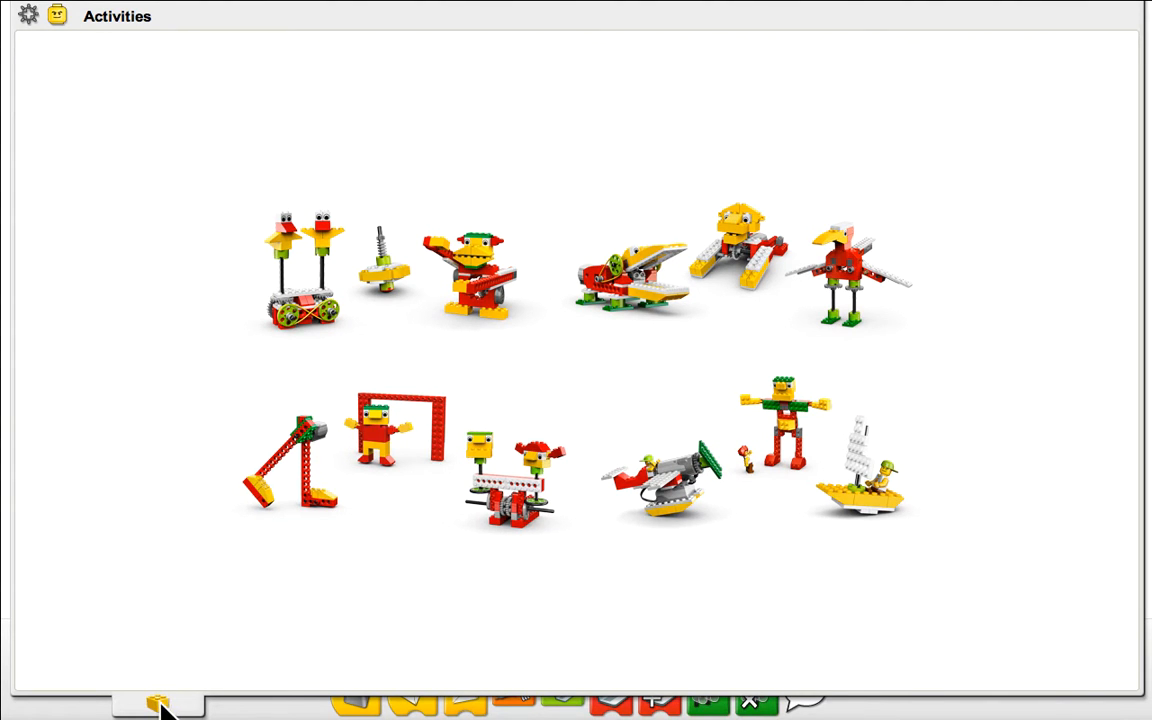
Step: Close Activities and return to Project4's empty programming canvas
left_click(160, 700)
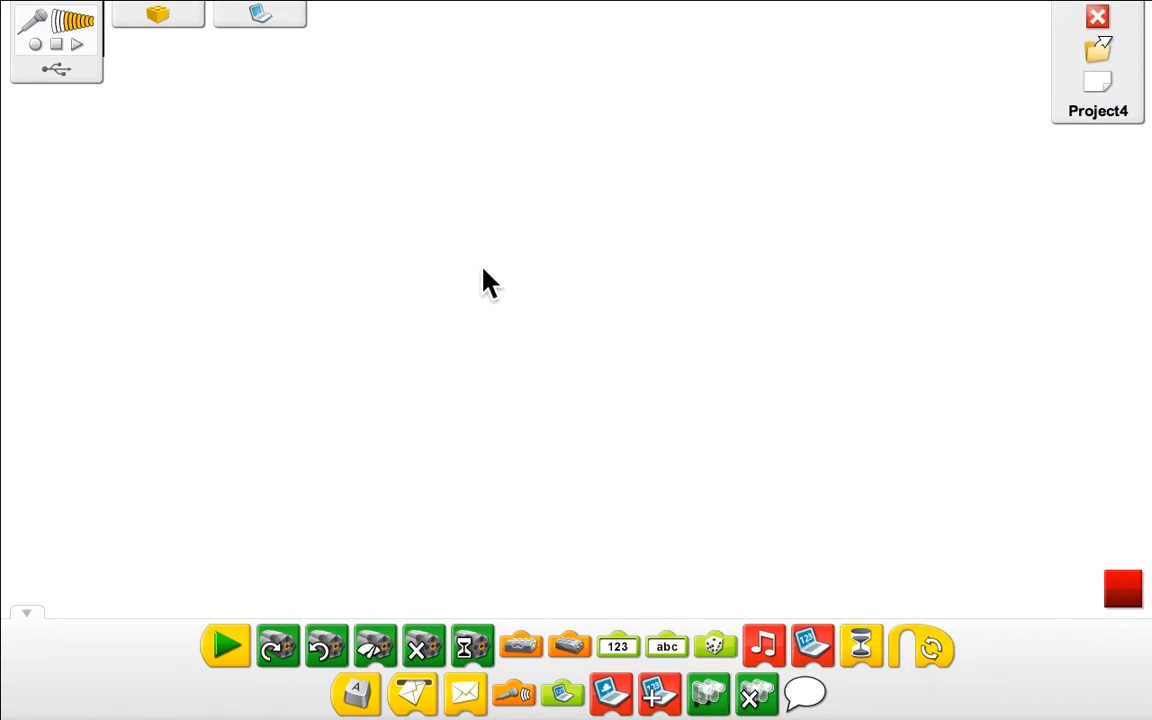
mouse_move(505, 615)
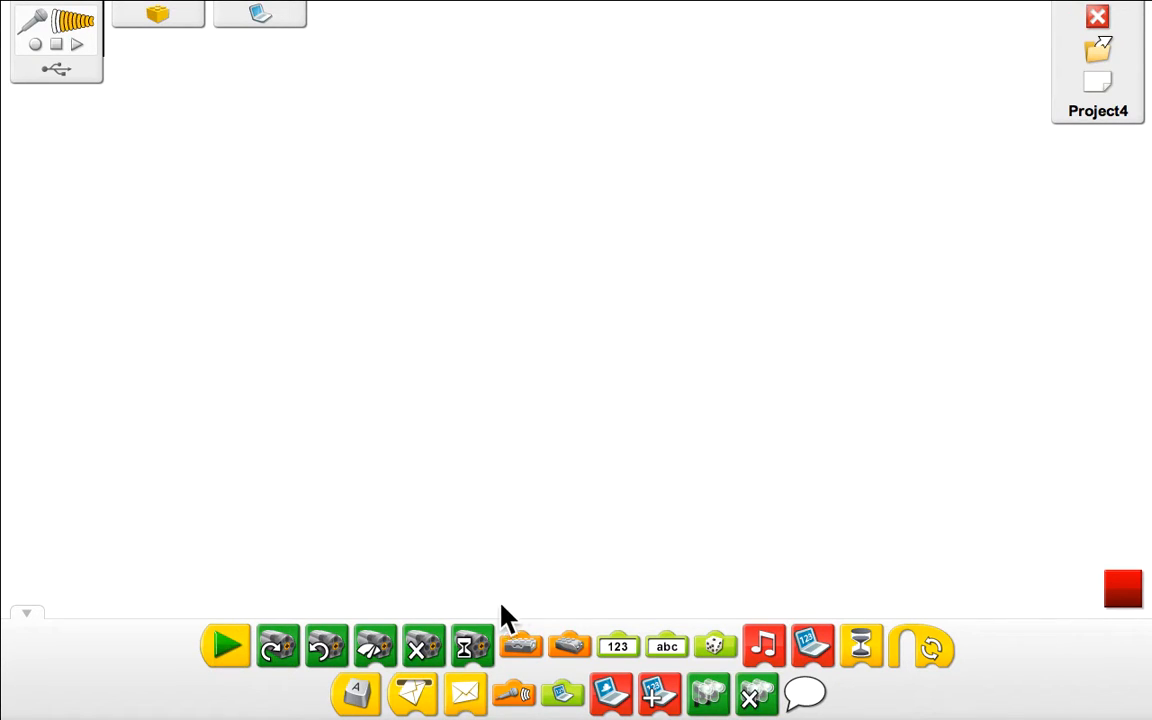
mouse_move(517, 617)
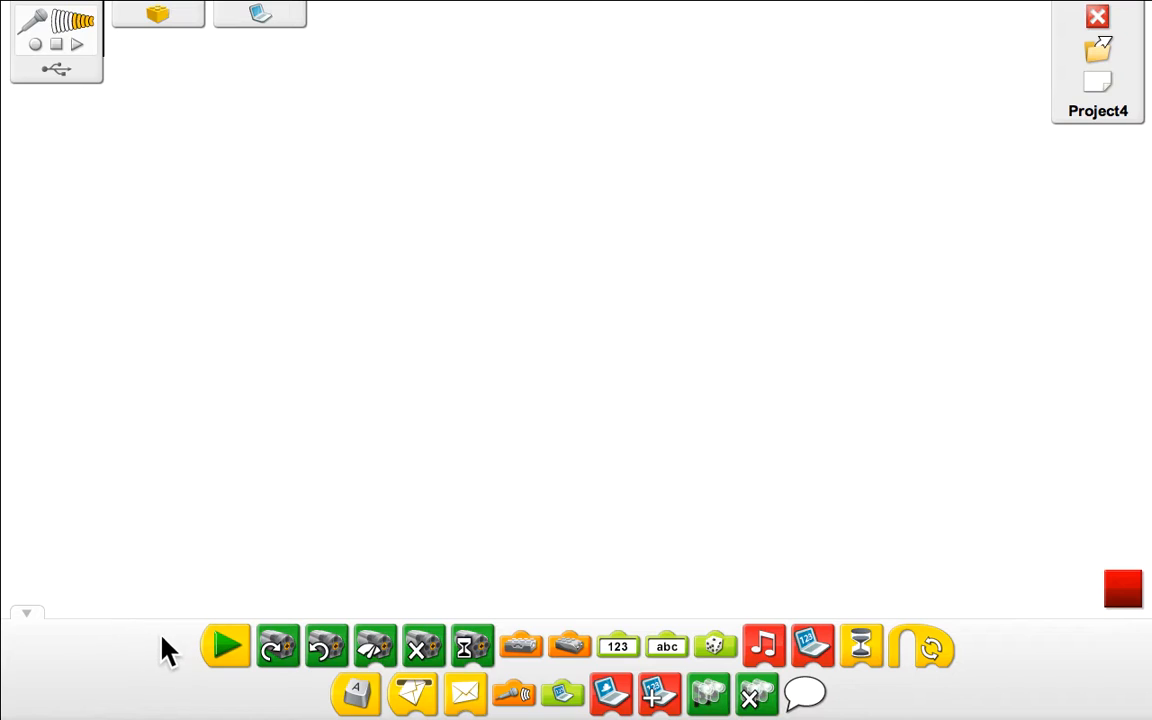
mouse_move(184, 703)
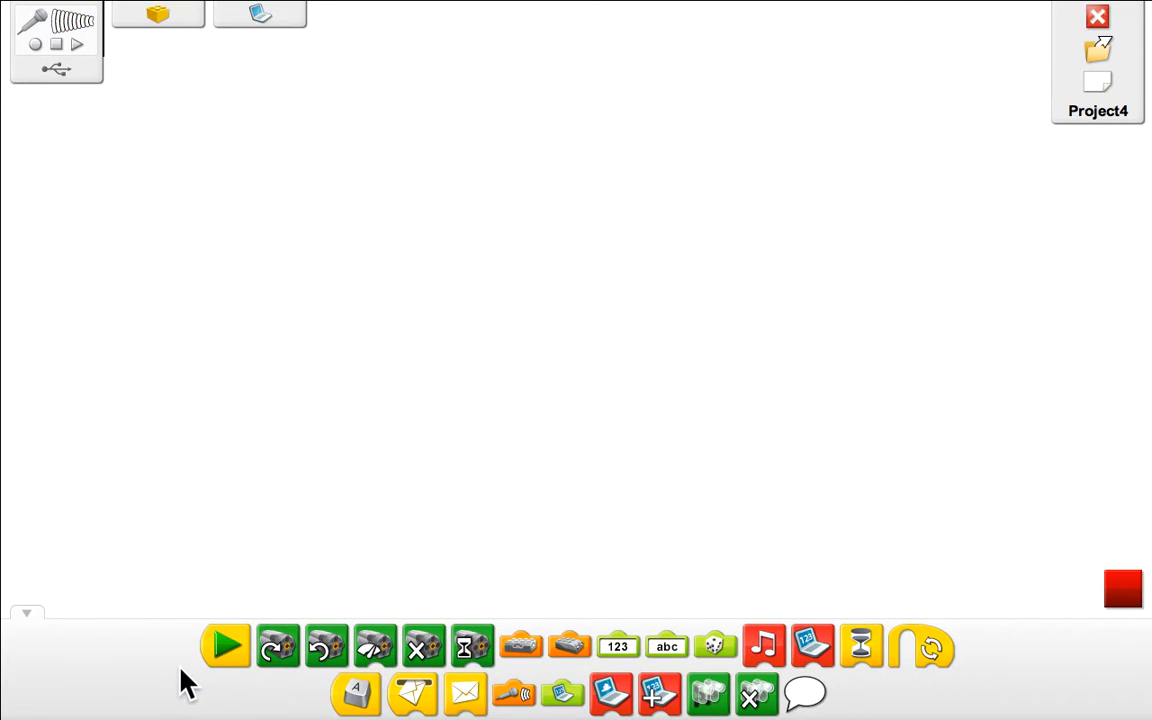
Step: Drag a start block from the palette onto the canvas
left_click_drag(225, 645, 398, 290)
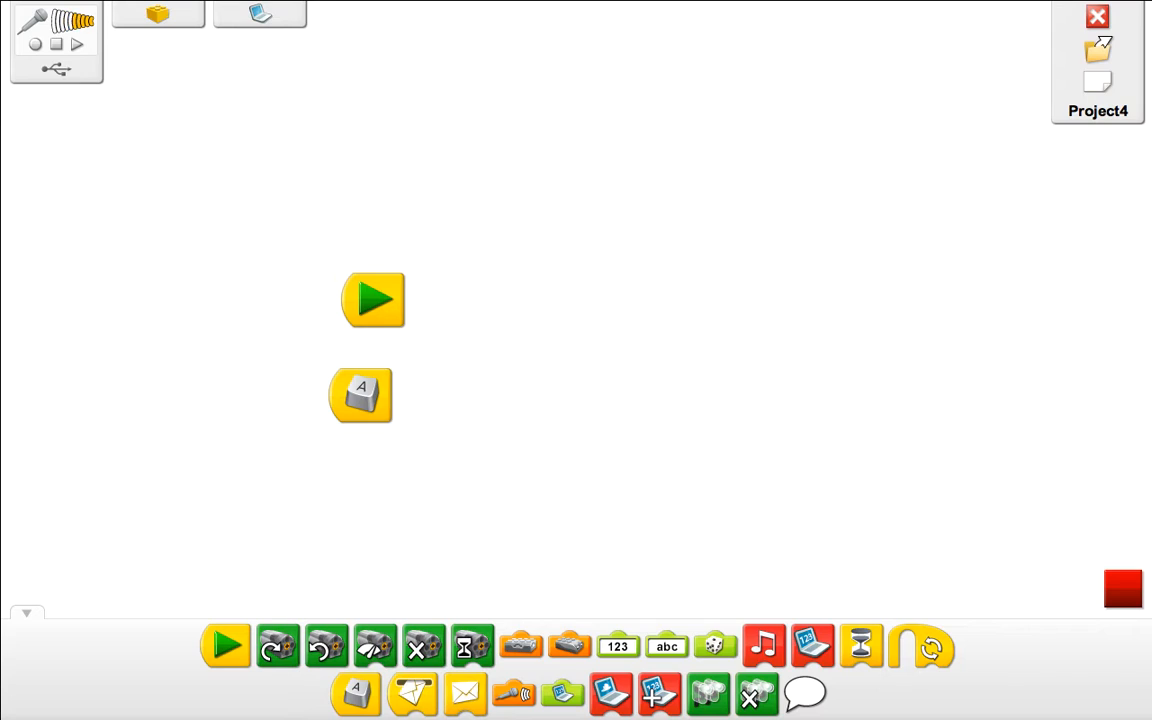
mouse_move(278, 645)
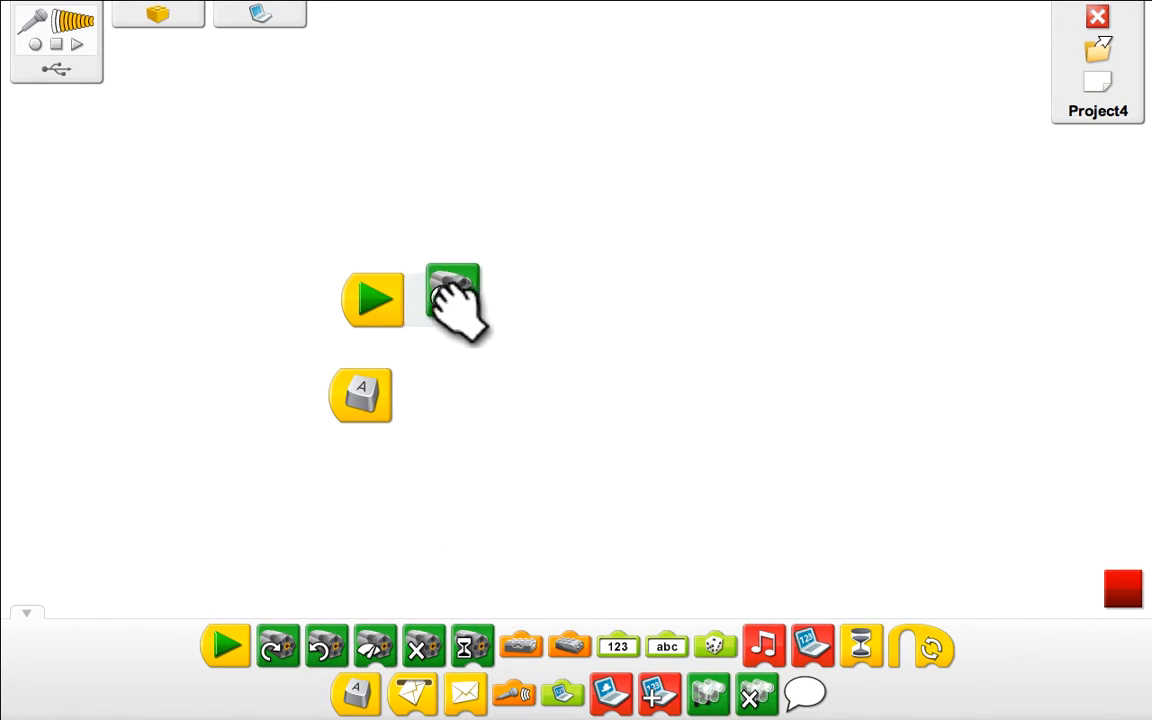
Step: Snap a motor-direction block and a motor-on-for block after the start block
left_click(455, 295)
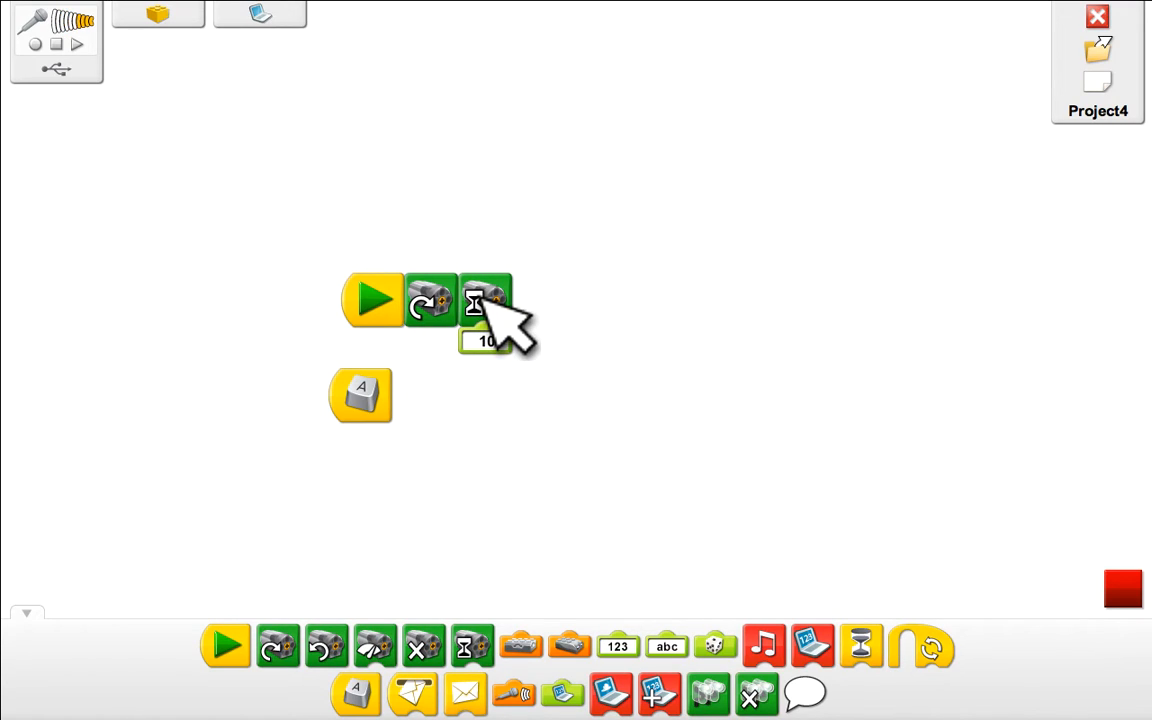
mouse_move(545, 325)
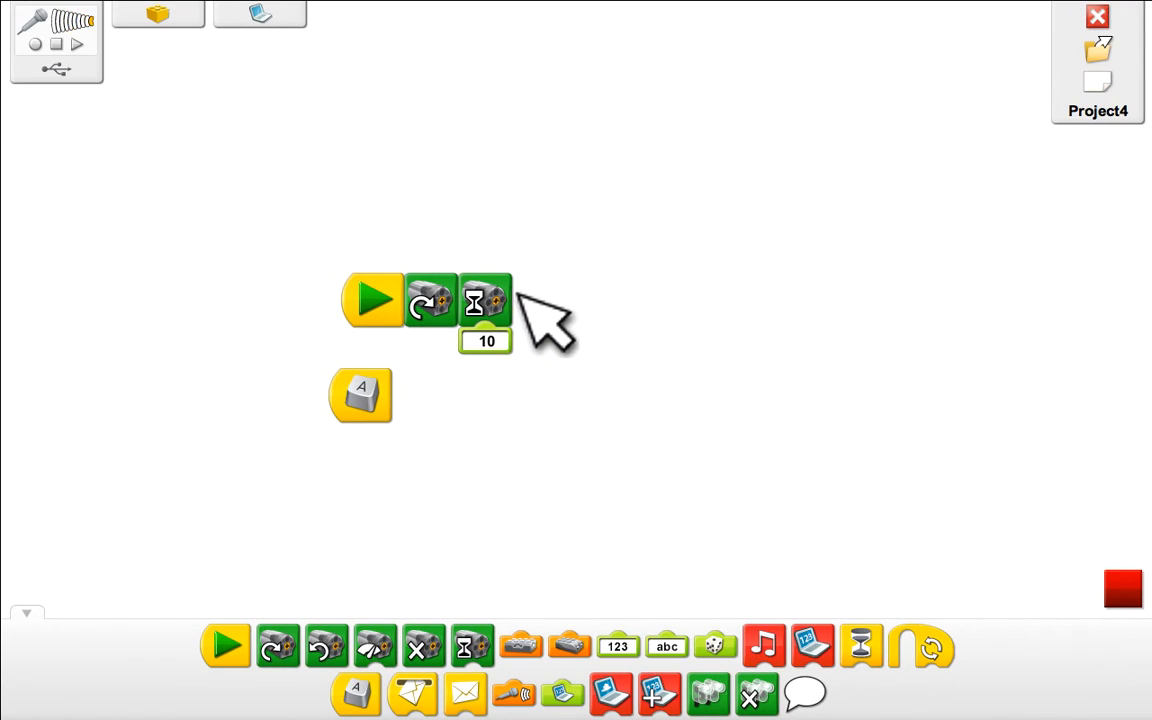
Step: Change the motor-on-for duration from 10 to 30
left_click(487, 341)
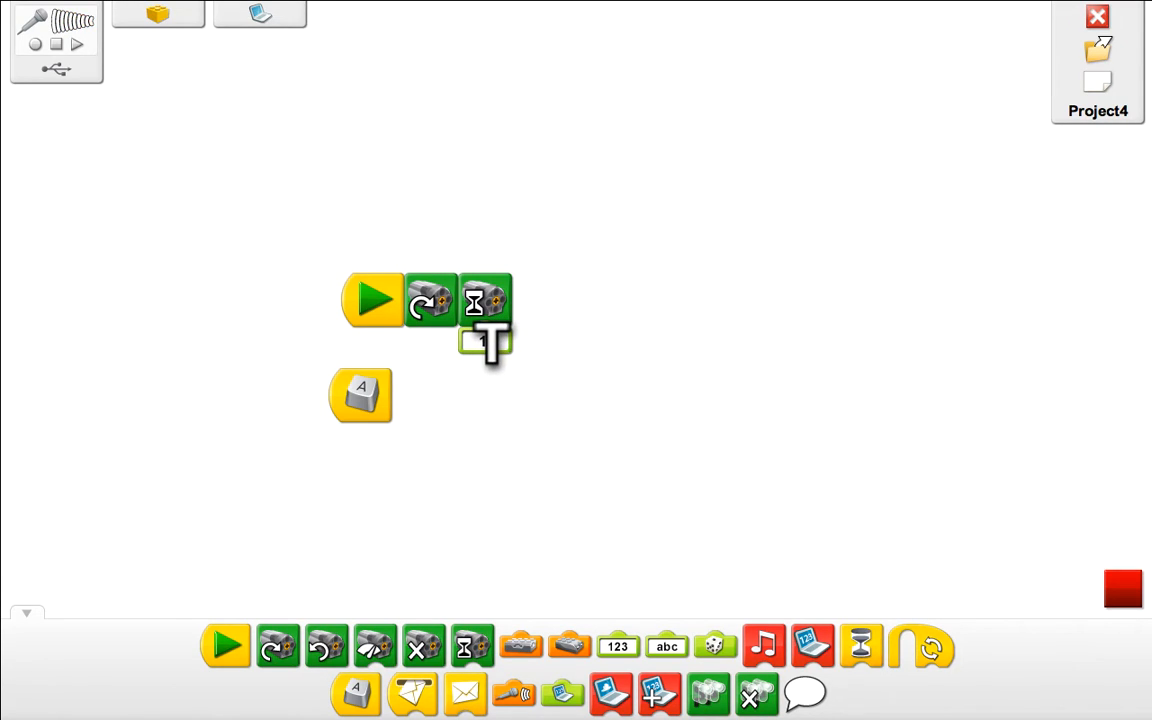
type("10")
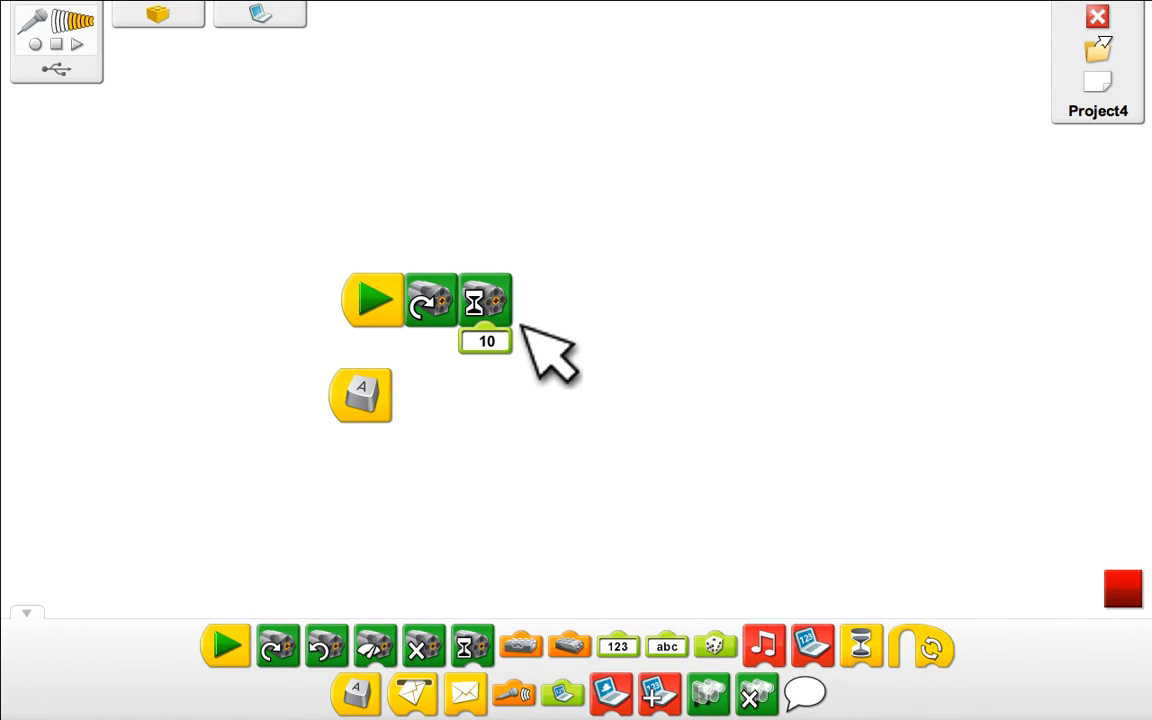
left_click(488, 342)
type("30")
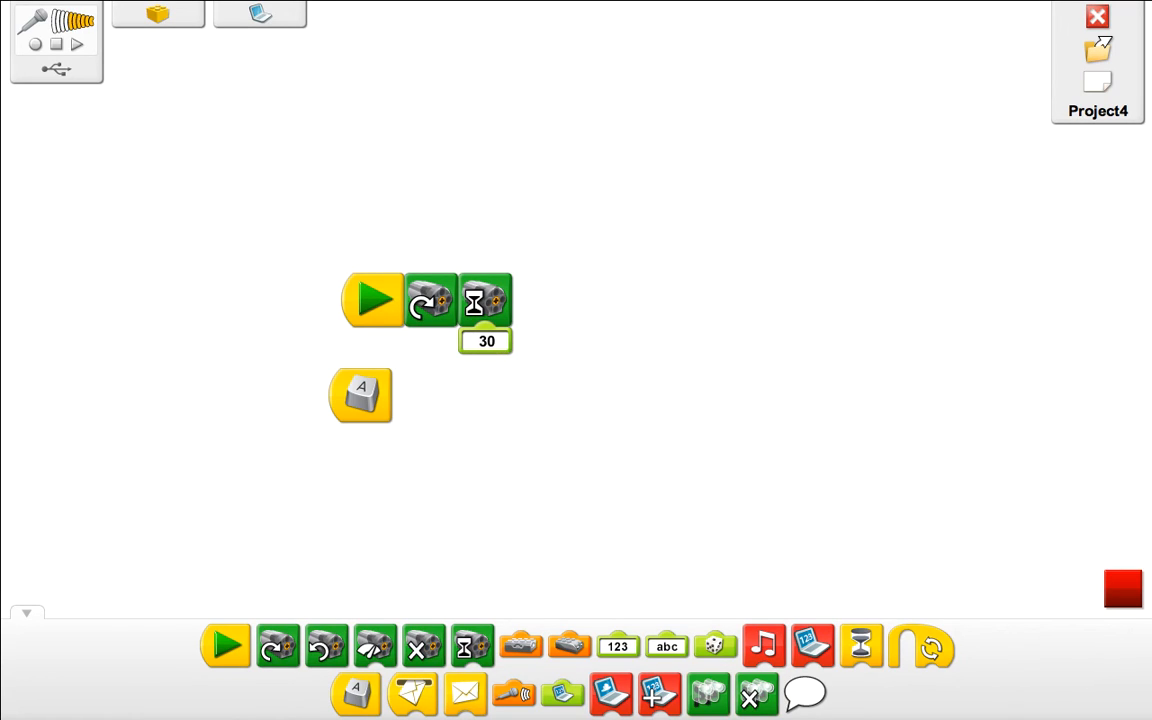
mouse_move(378, 310)
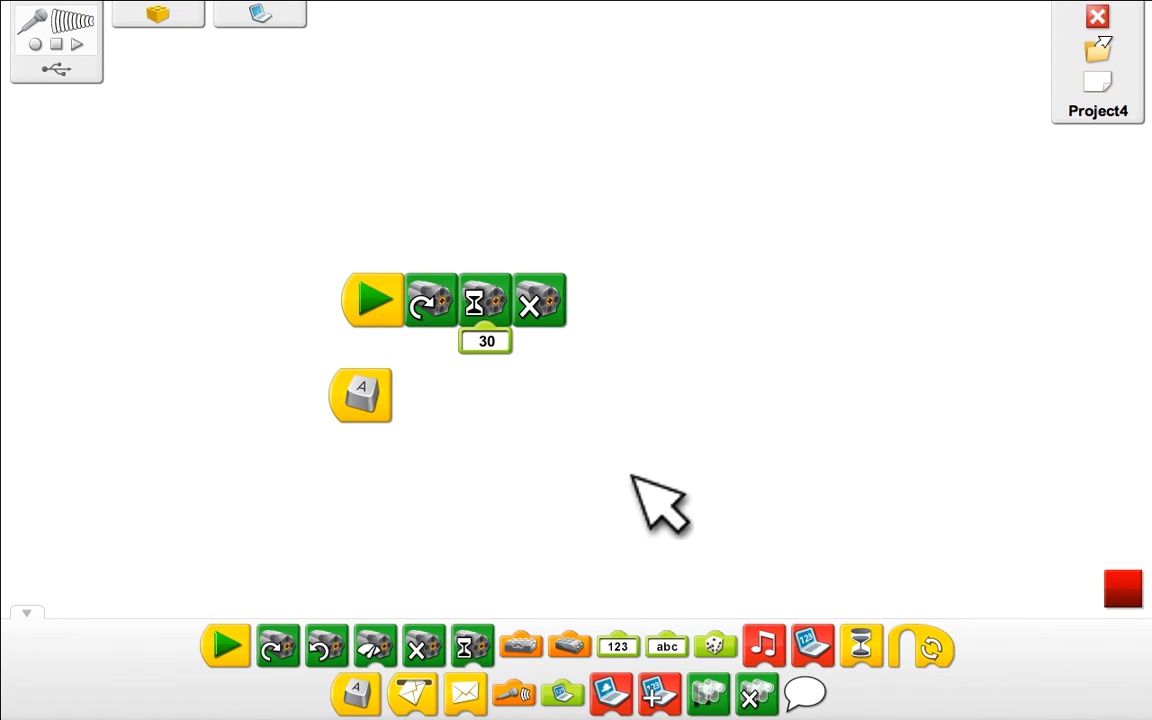
mouse_move(570, 445)
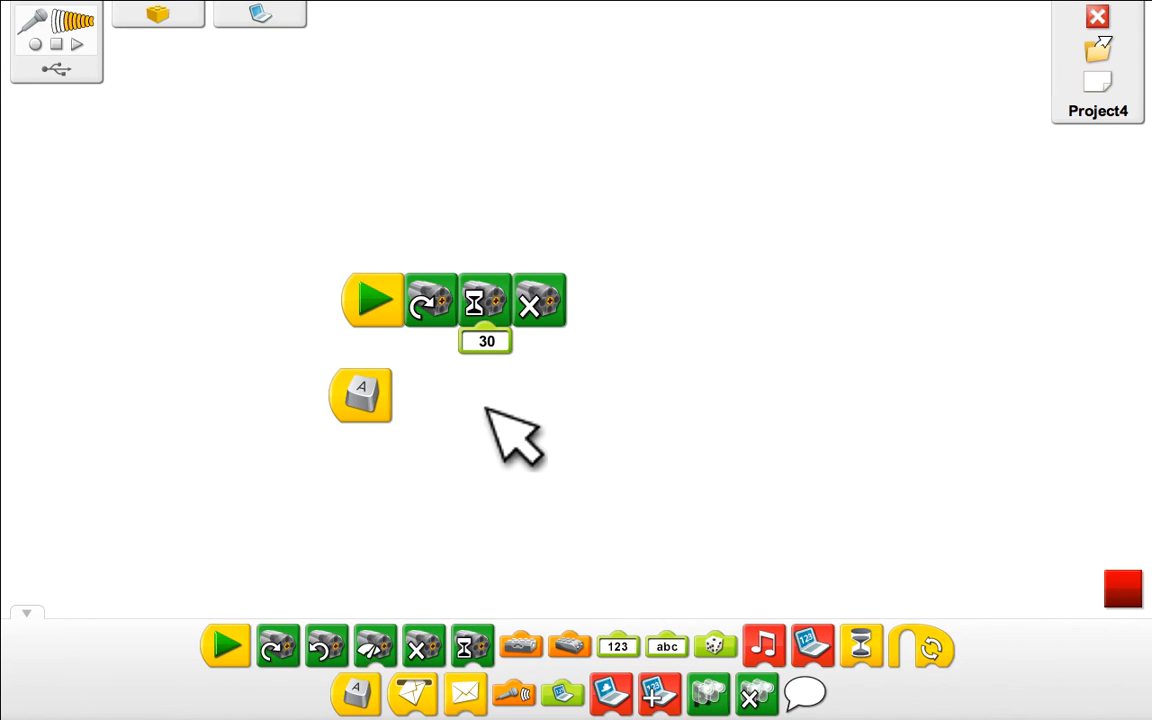
mouse_move(695, 430)
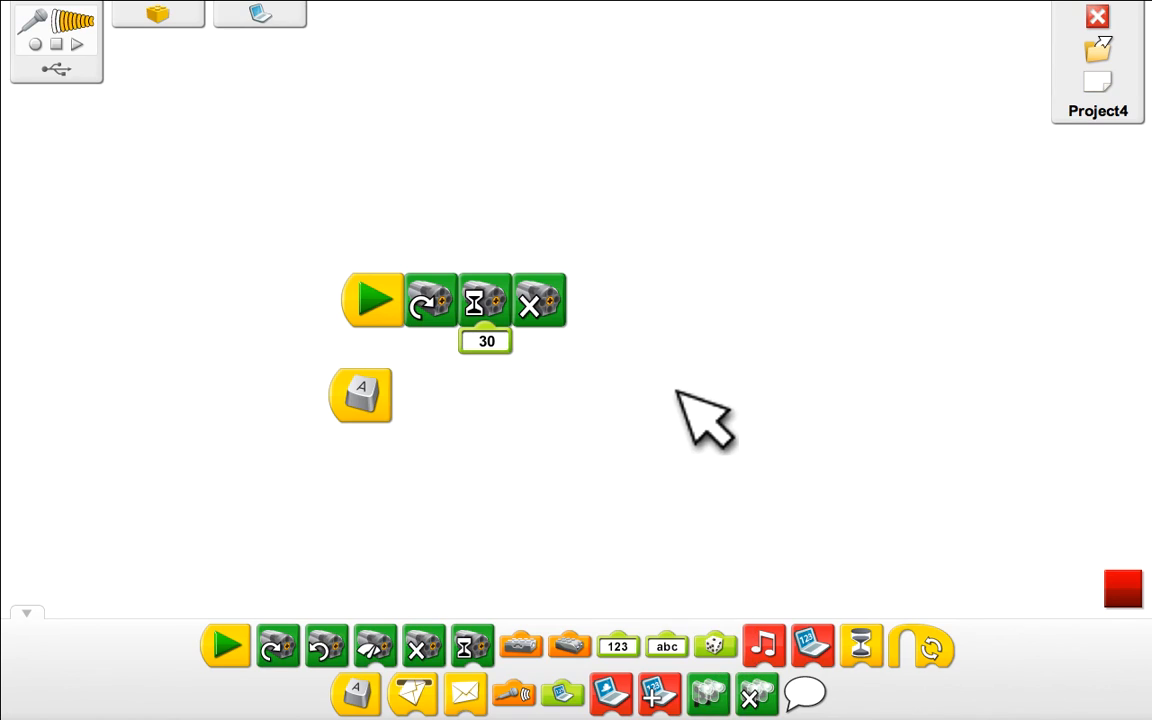